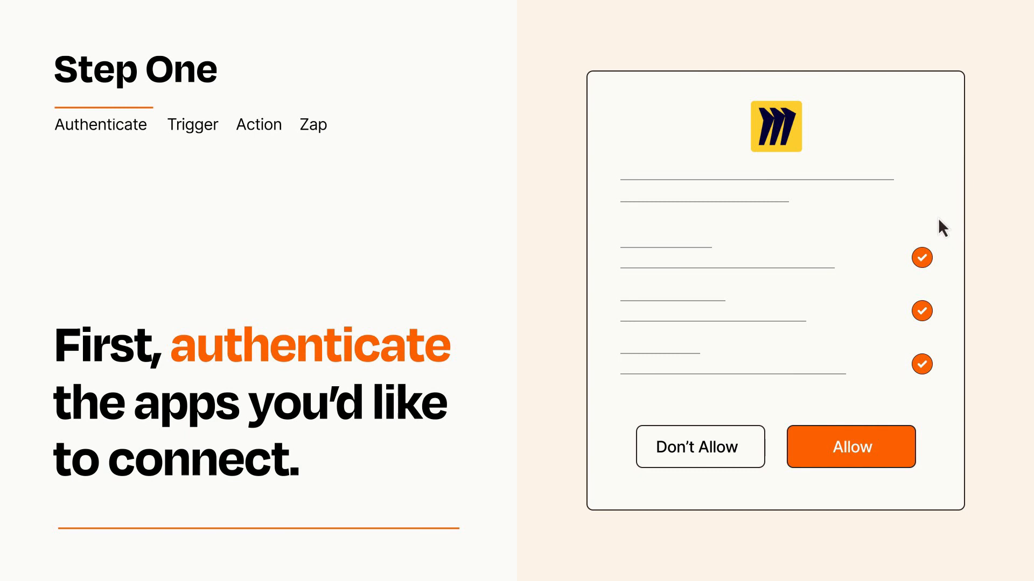
pyautogui.moveTo(910, 482)
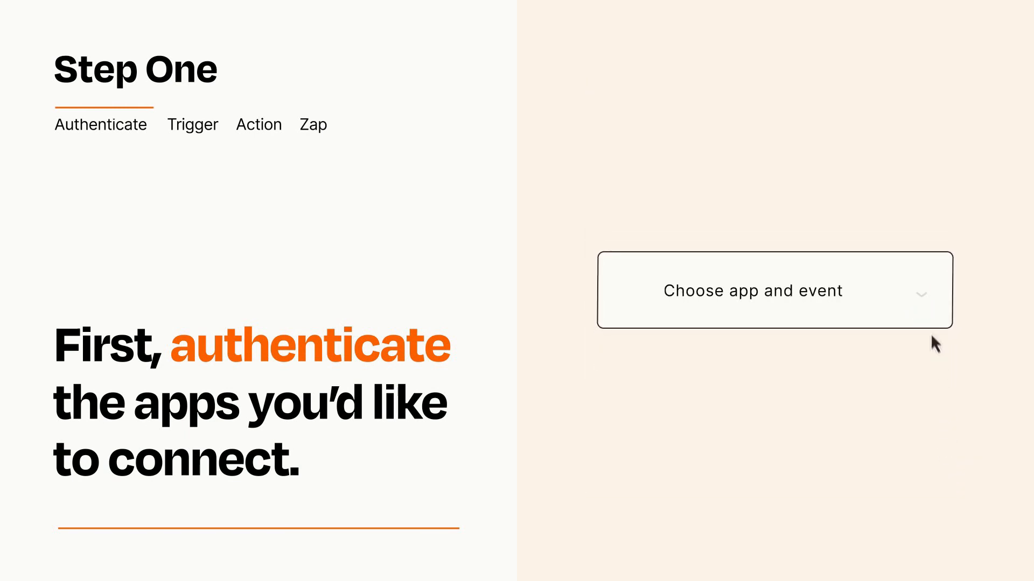
# Step: Choose Trello's New Card as the trigger event that starts the Zap
pyautogui.click(774, 290)
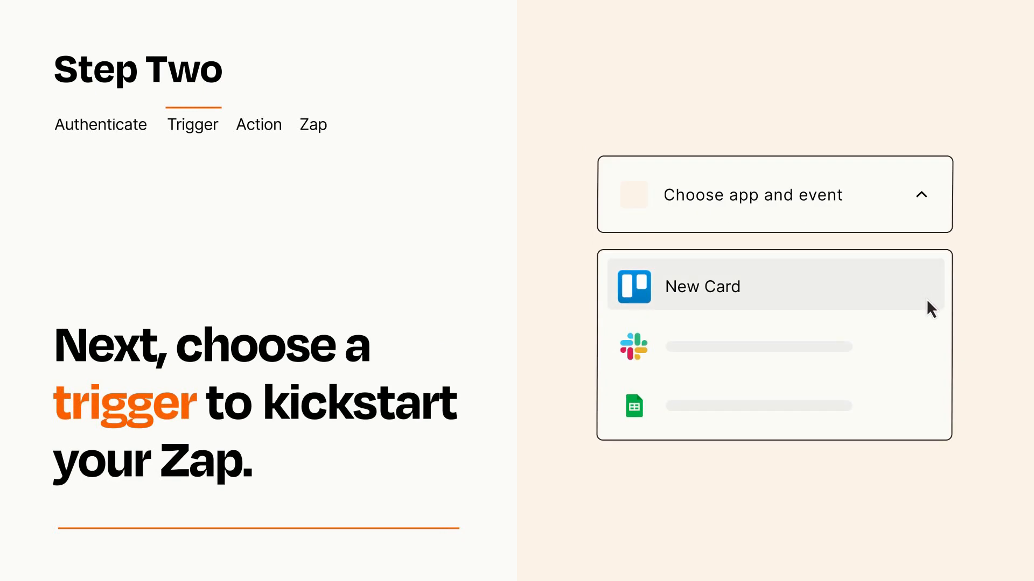
pyautogui.moveTo(930, 343)
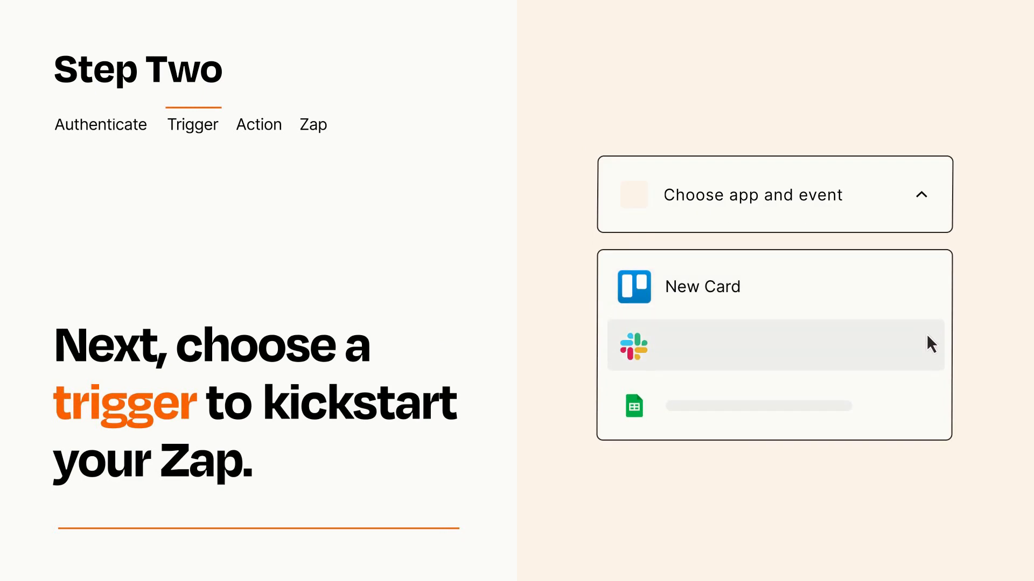
pyautogui.moveTo(930, 410)
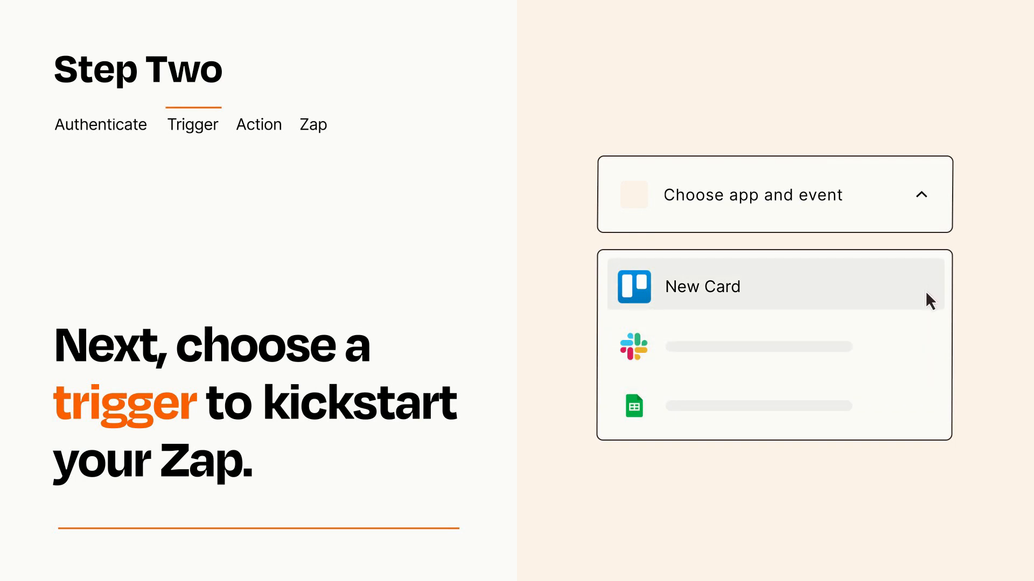
pyautogui.click(702, 287)
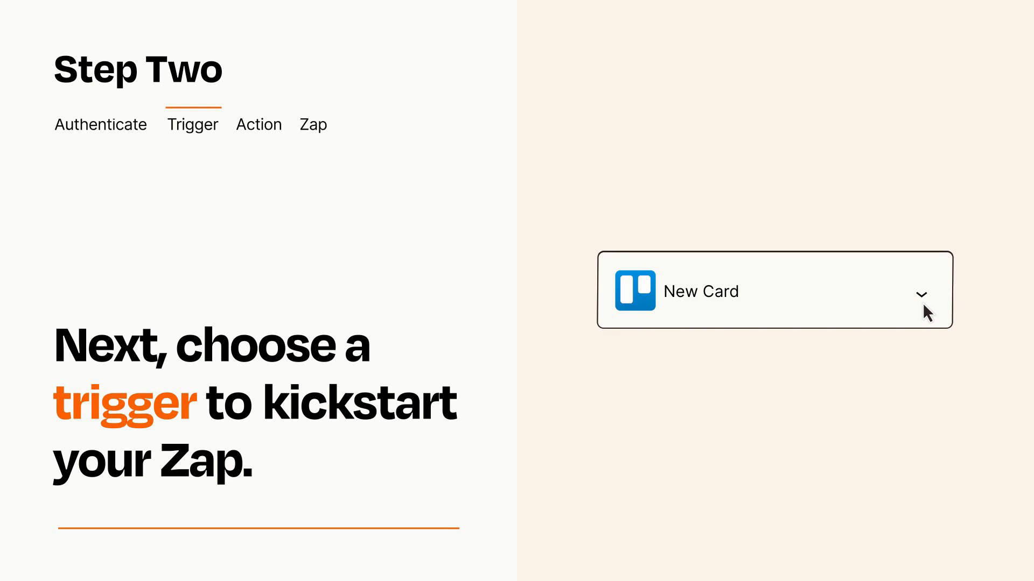
pyautogui.moveTo(935, 311)
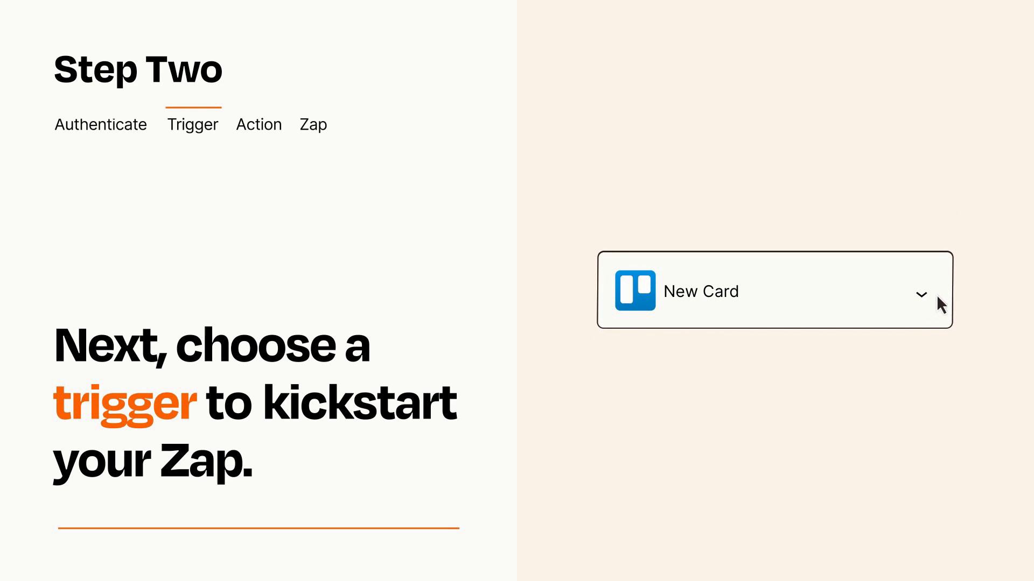
pyautogui.moveTo(936, 297)
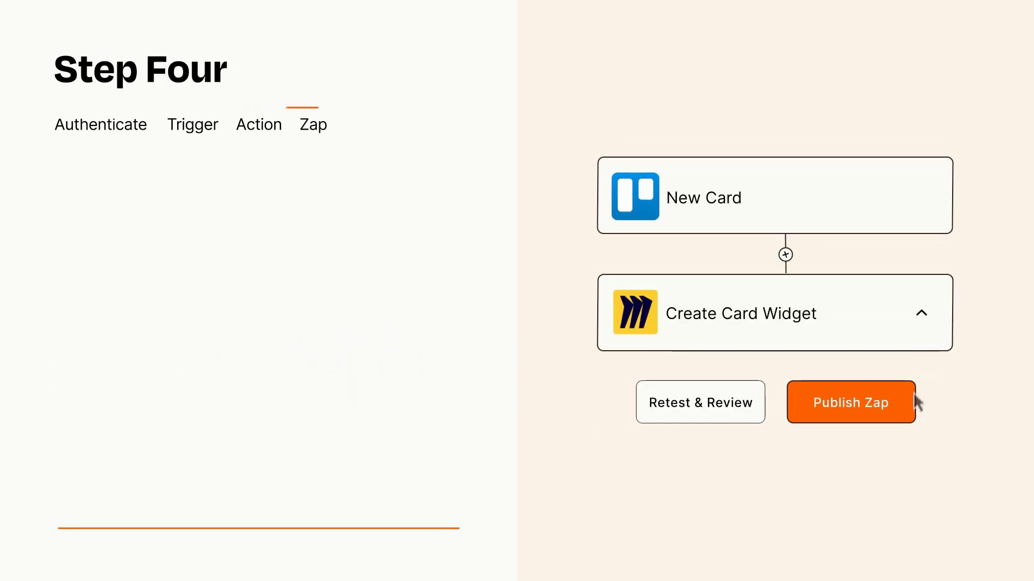
# Step: Publish the two-step Trello-to-Miro Zap so it turns on
pyautogui.click(849, 401)
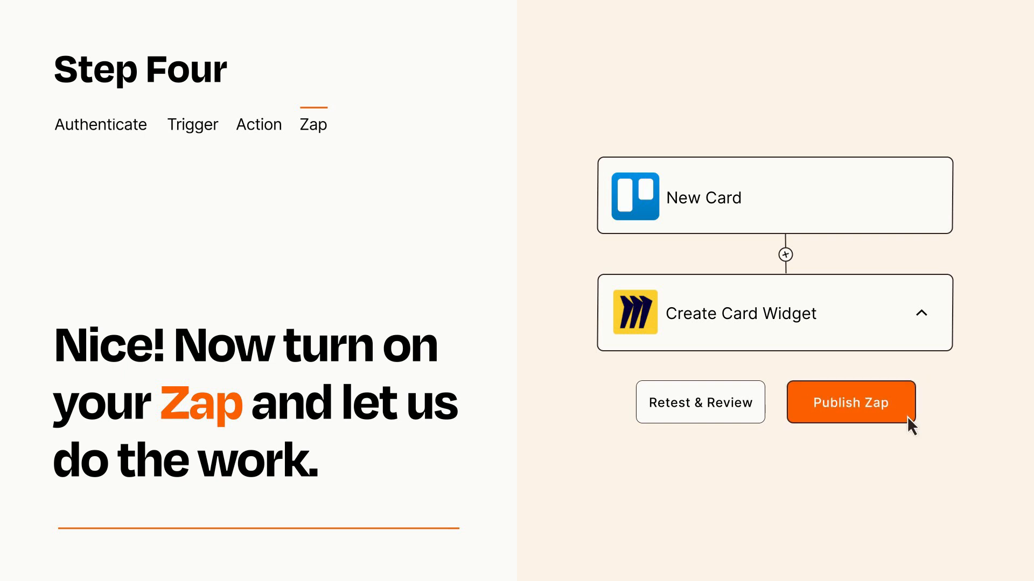
pyautogui.click(851, 401)
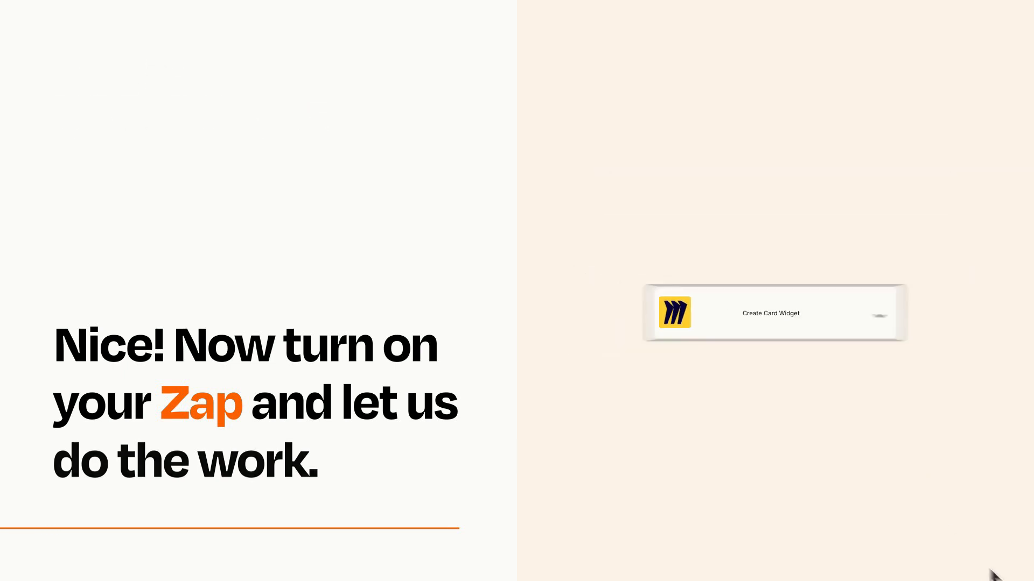